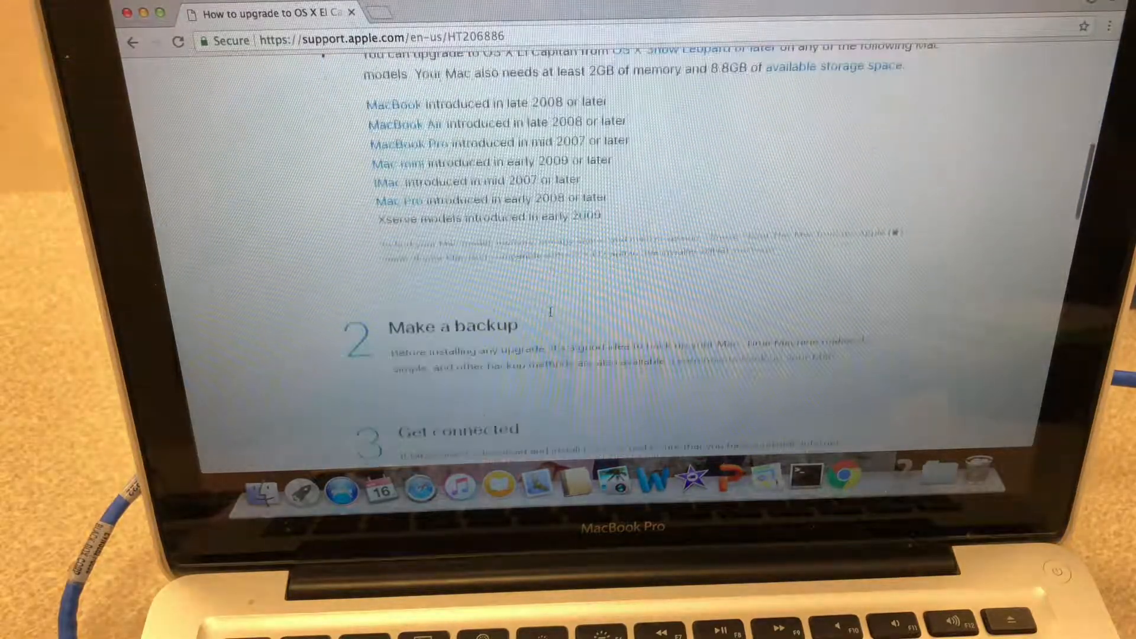
- Follow the article's 'Get El Capitan' link into the OS X El Capitan App Store listing
scroll("down", 3)
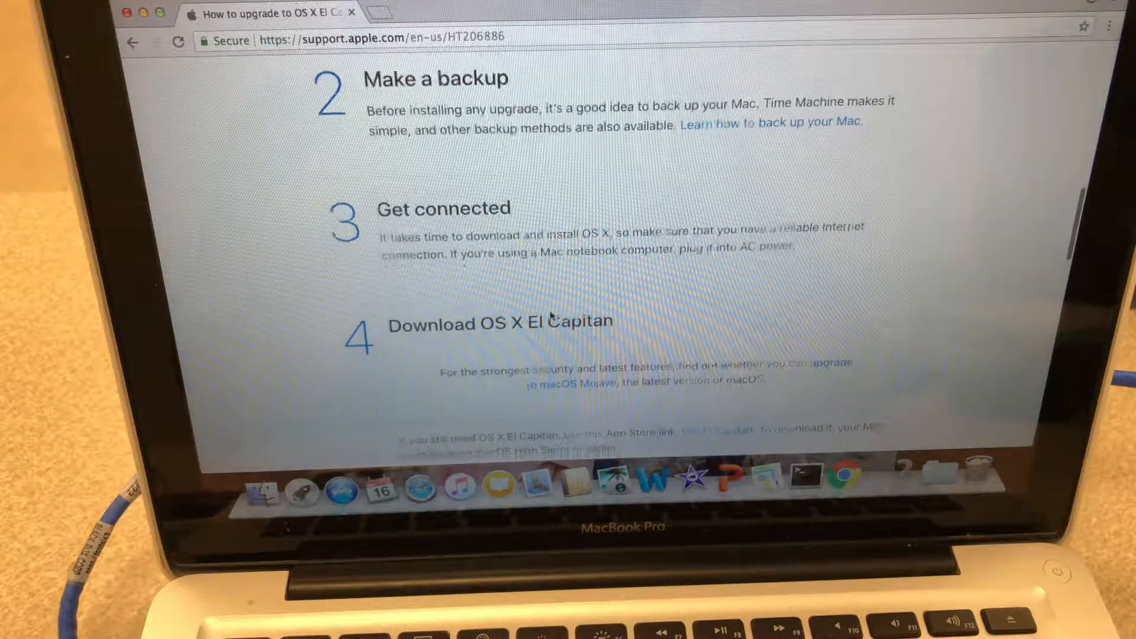
scroll("down", 3)
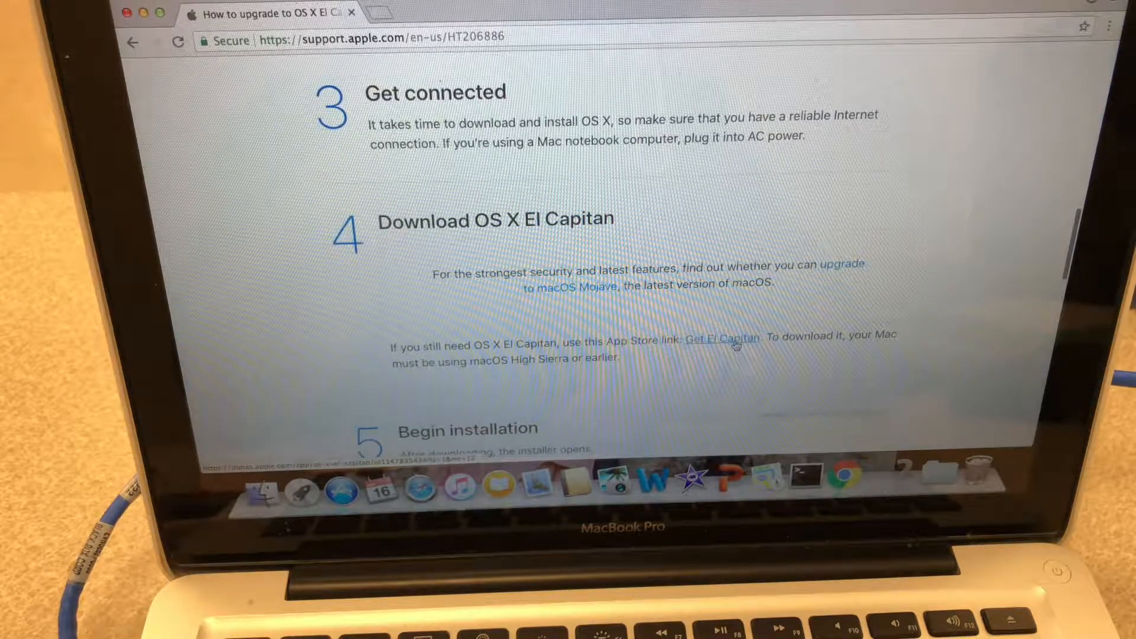
left_click(722, 337)
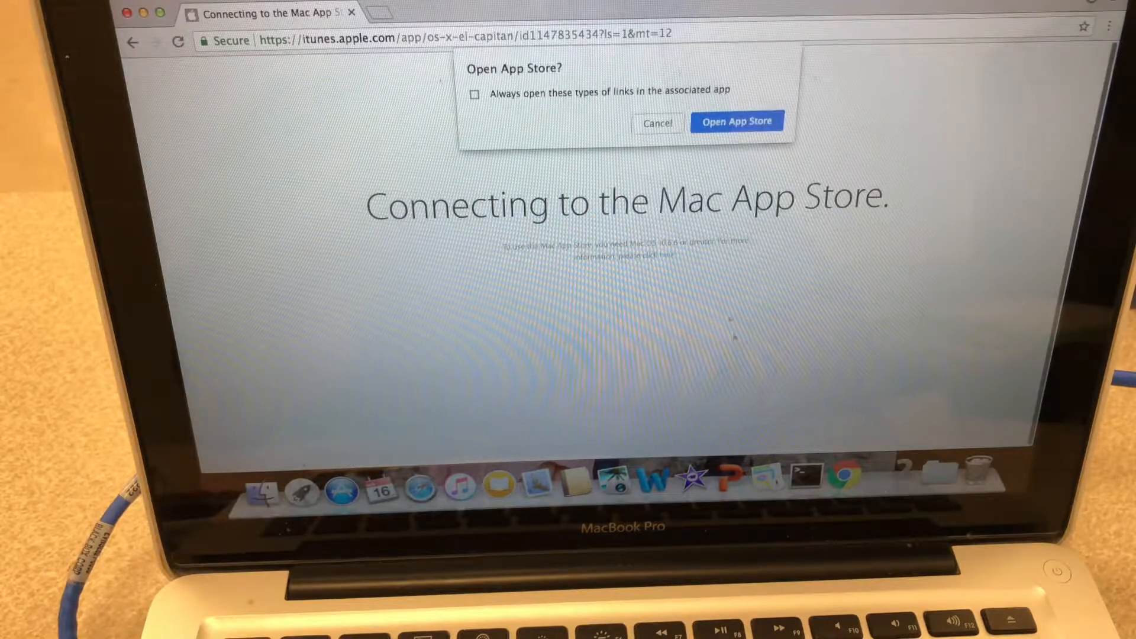
left_click(737, 120)
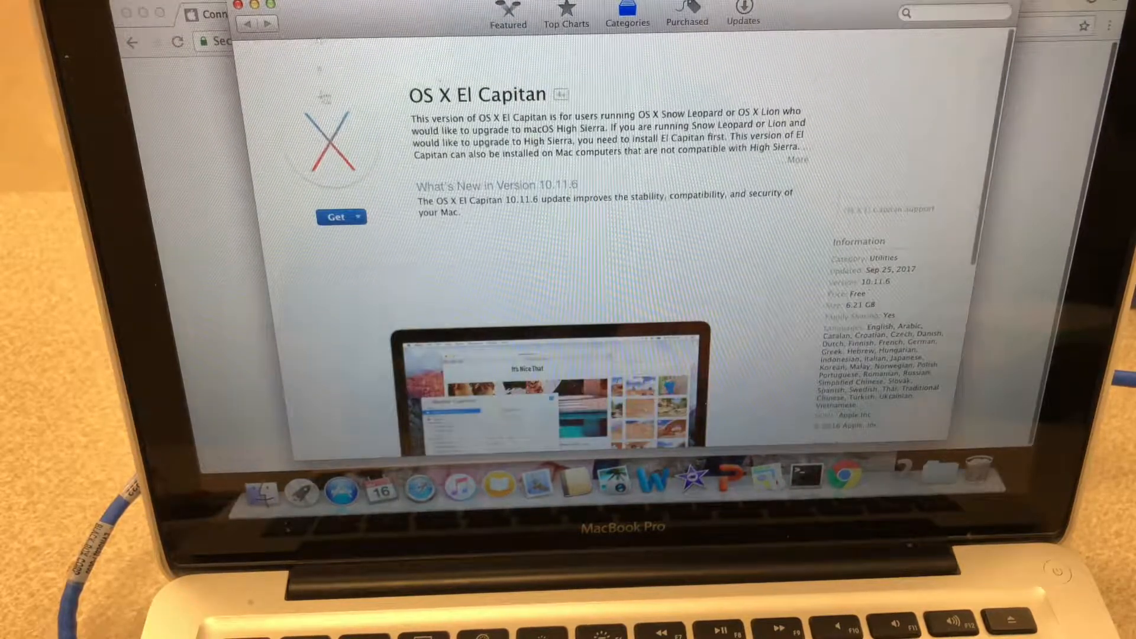
- Get the free OS X El Capitan and proceed to review Apple's changed terms
left_click(335, 217)
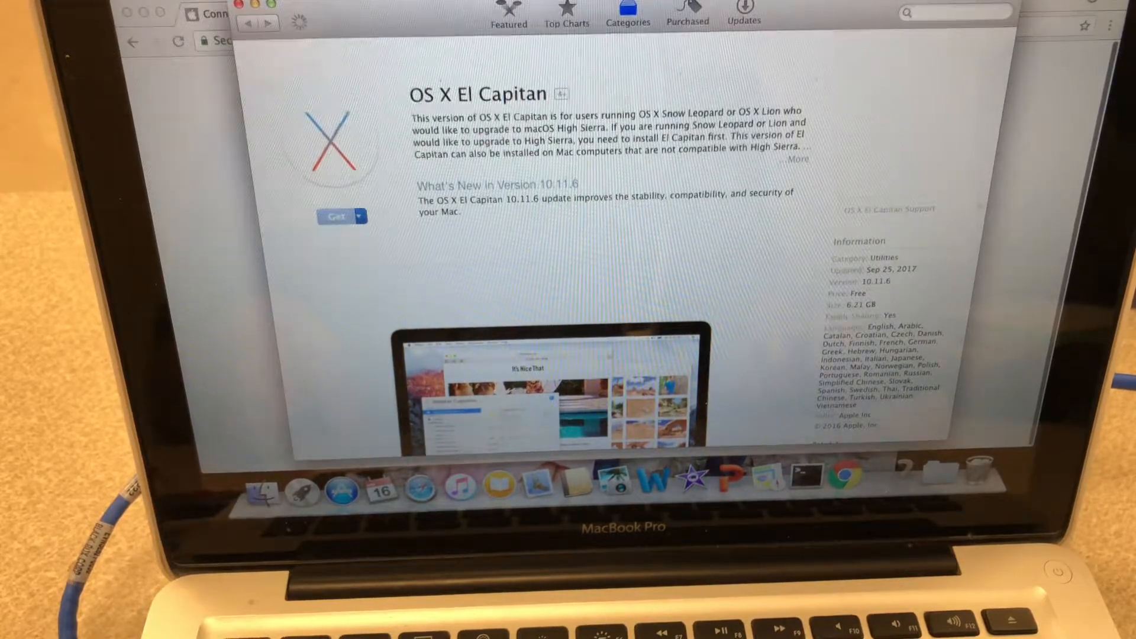
left_click(336, 215)
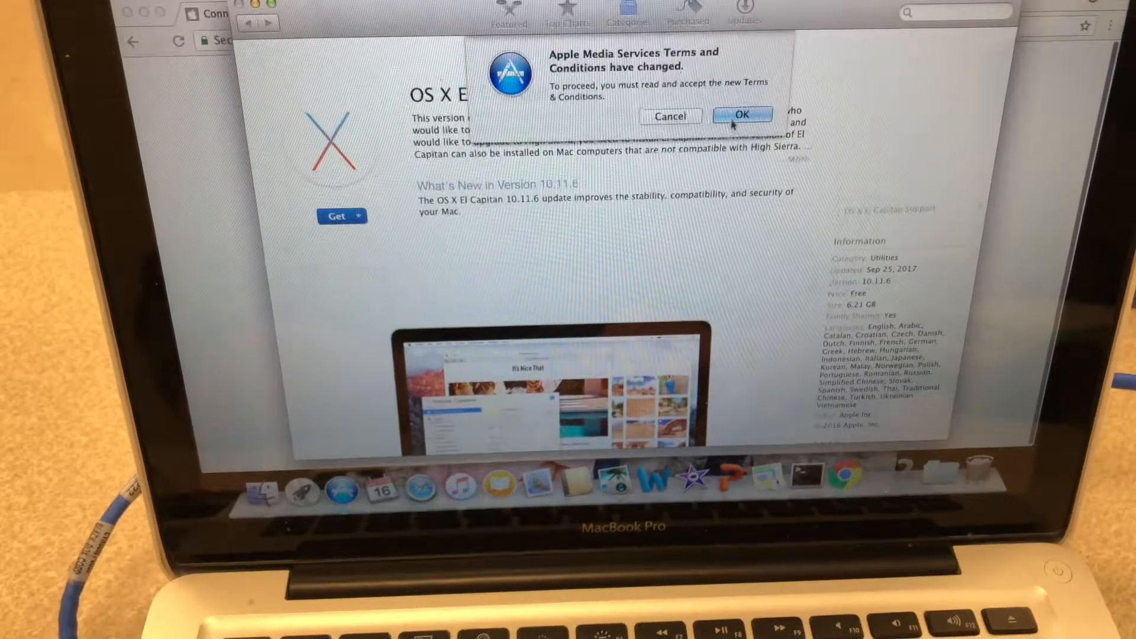
left_click(743, 115)
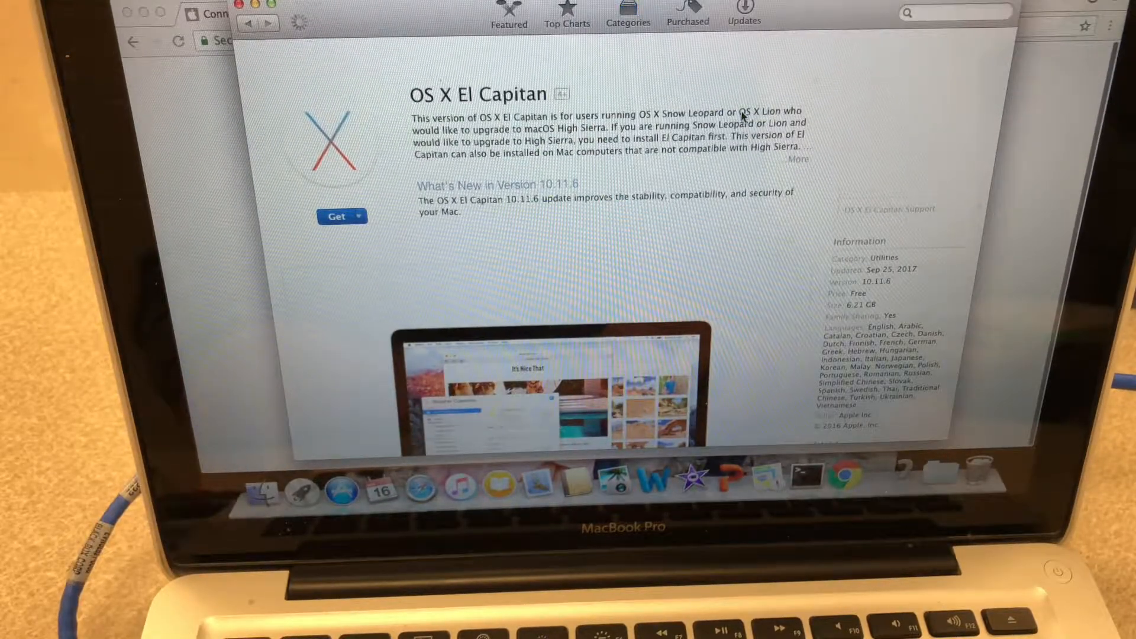
left_click(336, 215)
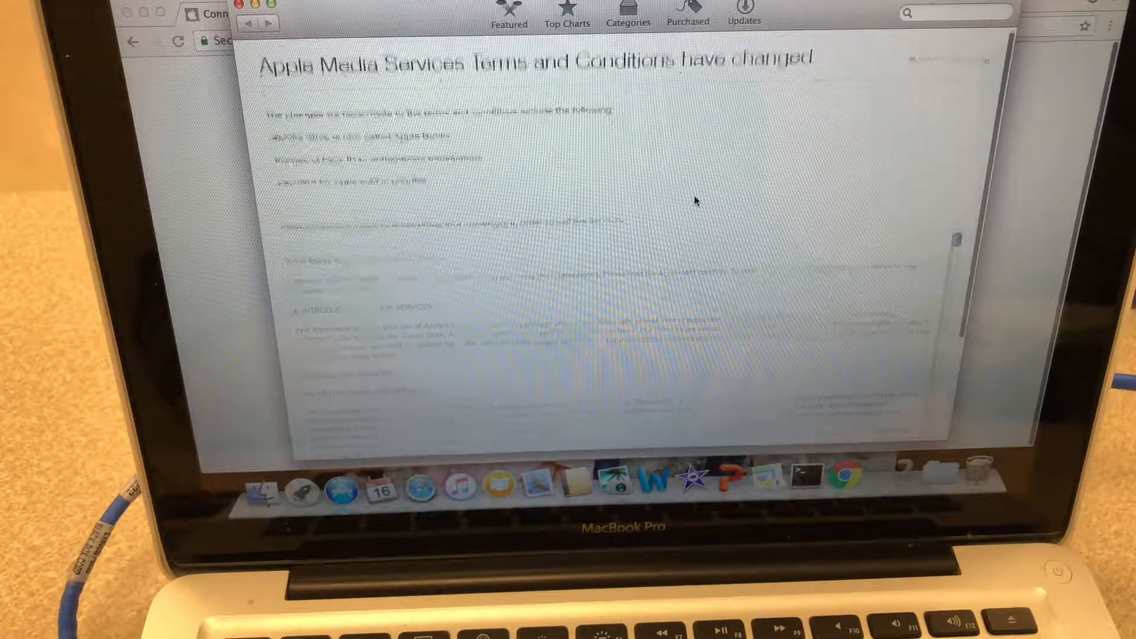
- Agree to the updated terms and conditions so the El Capitan download continues
scroll("down", 3)
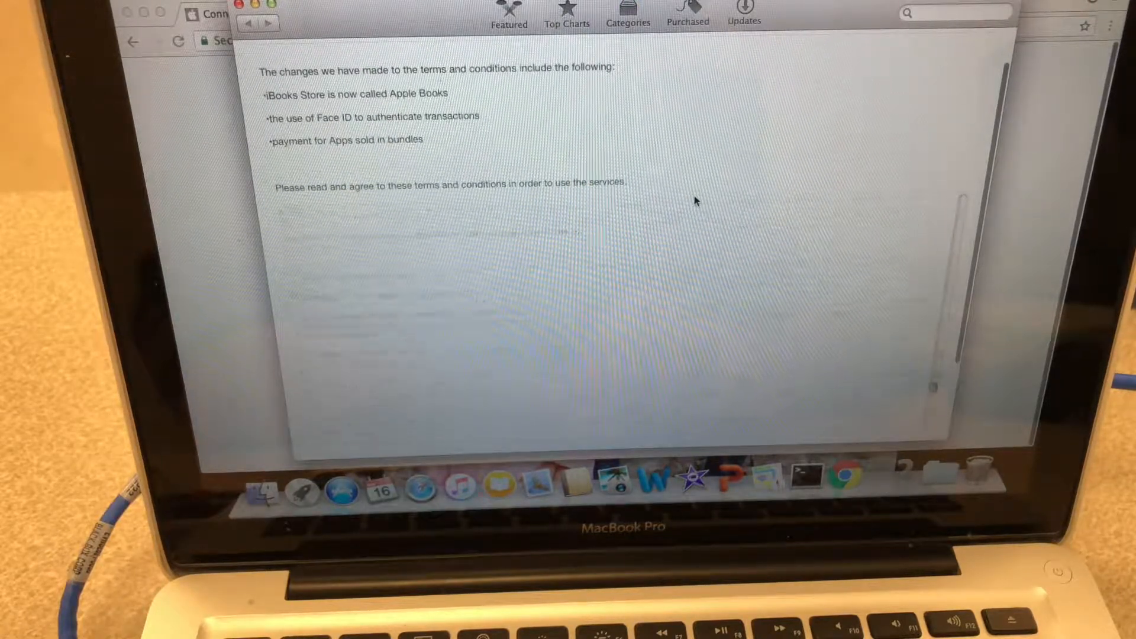
scroll("down", 3)
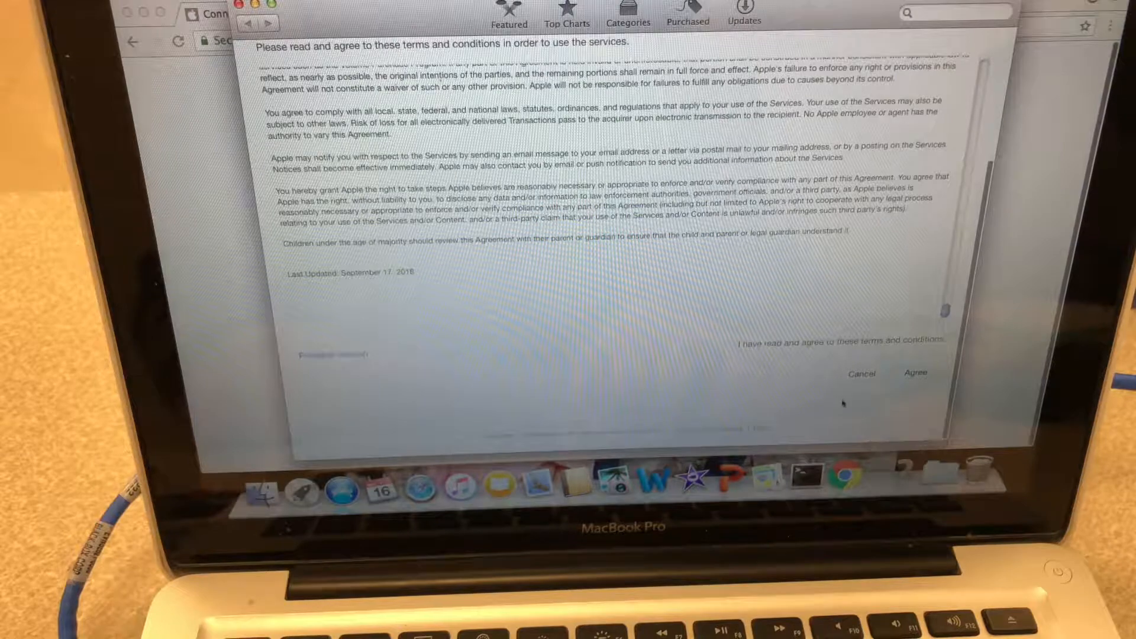
left_click(915, 373)
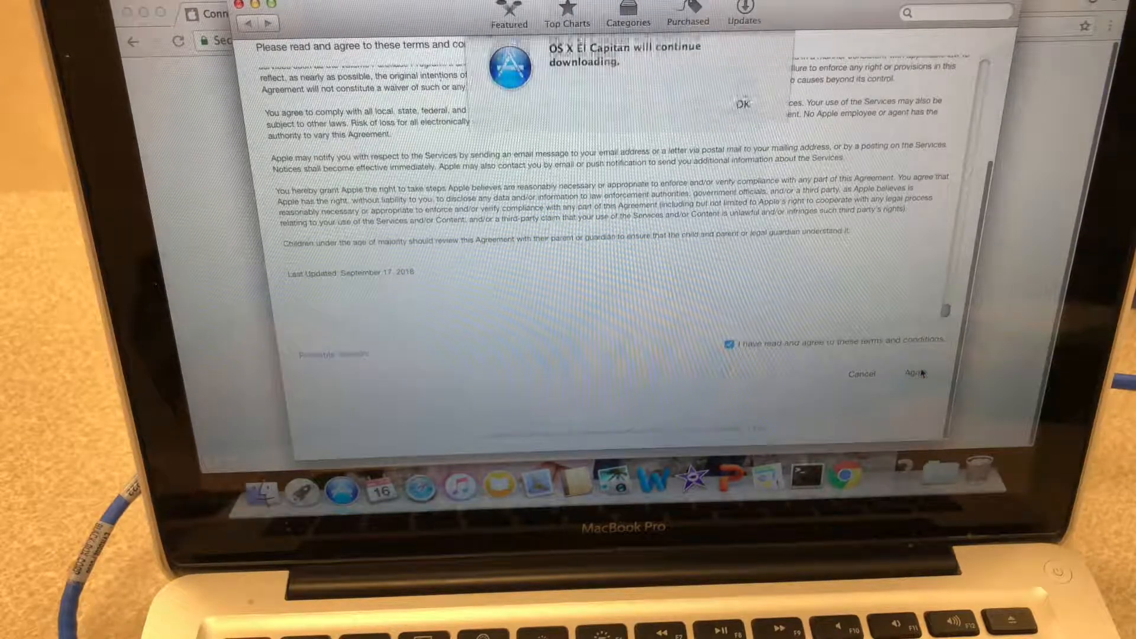
left_click(911, 374)
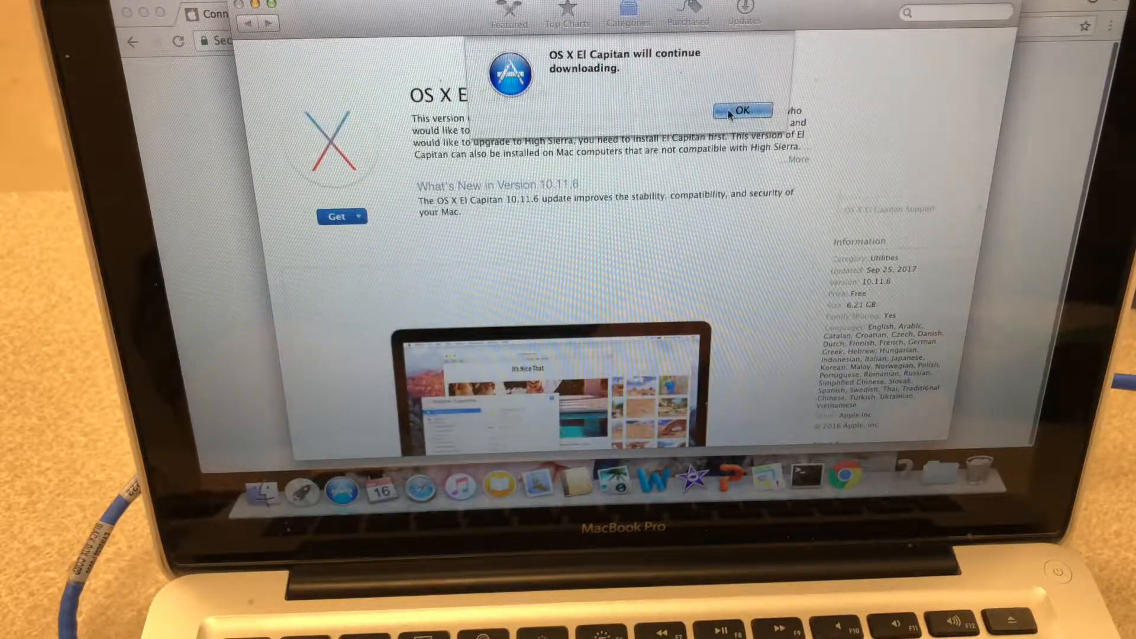
left_click(742, 111)
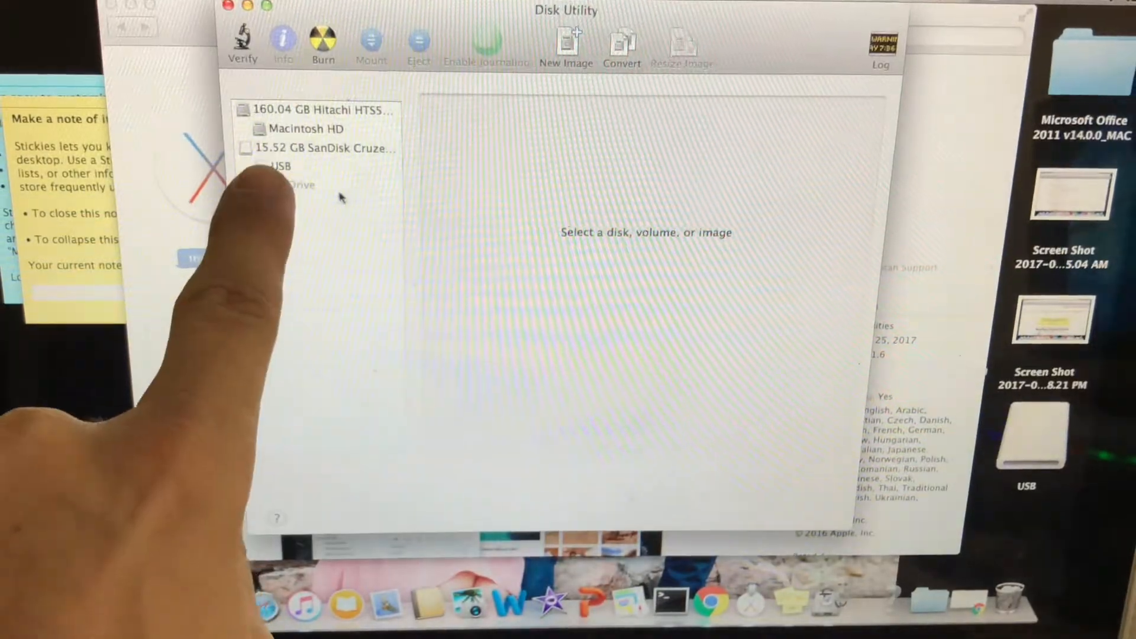
- Select the 15.52 GB SanDisk Cruzer USB drive in Disk Utility's sidebar
left_click(280, 167)
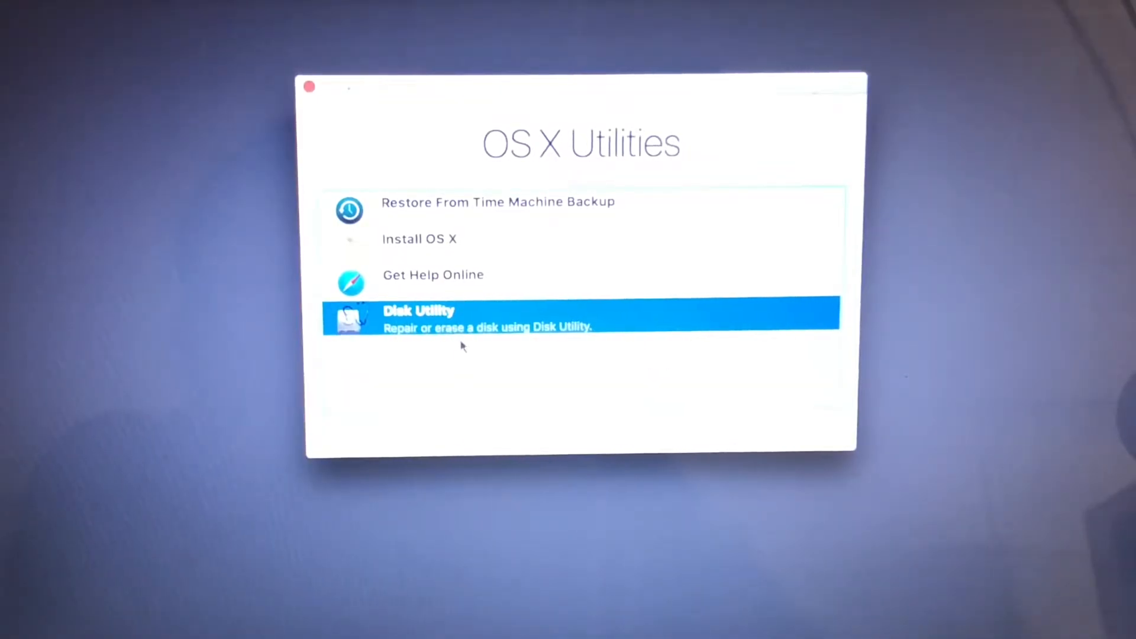
- Launch Disk Utility from recovery and set the Samsung SSD to erase as OS X Extended (Journaled), GUID
double_click(419, 311)
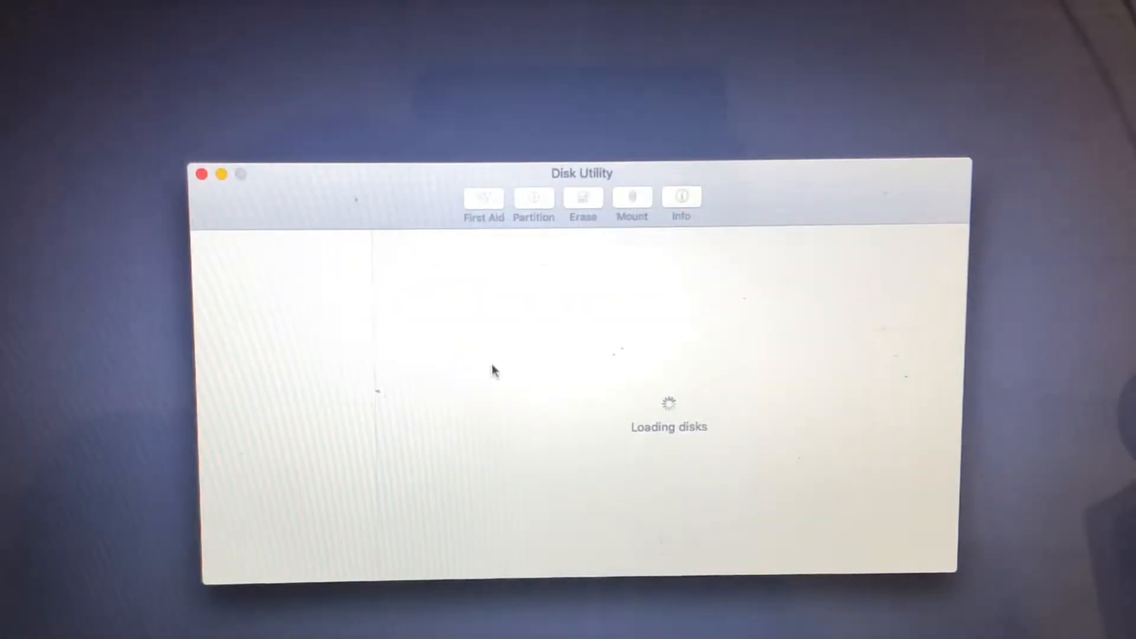
left_click(300, 414)
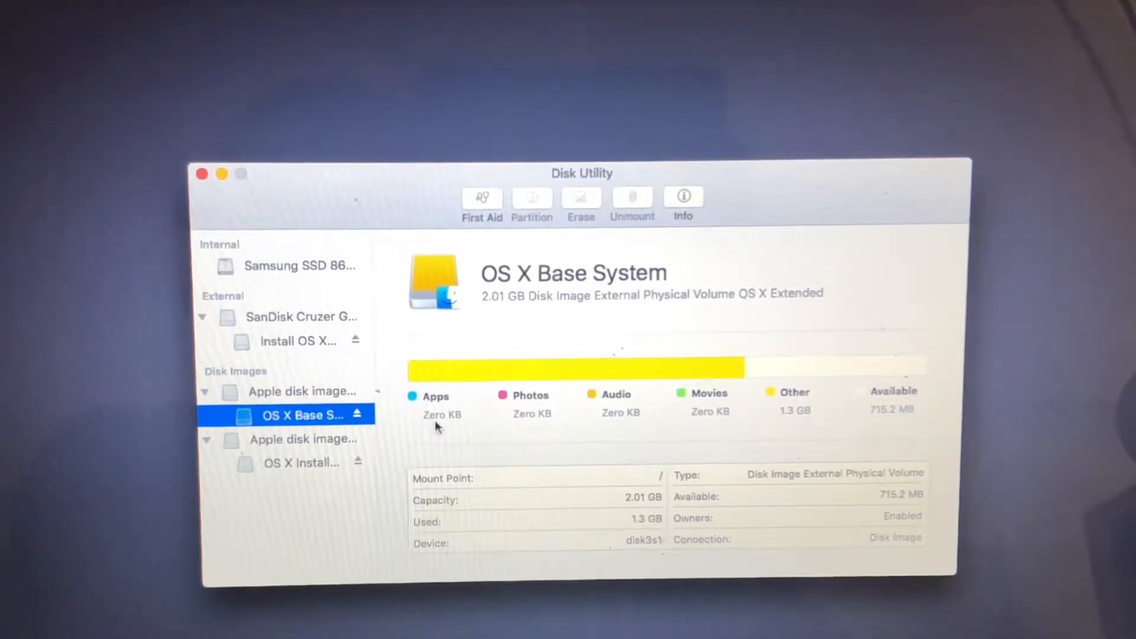
left_click(299, 267)
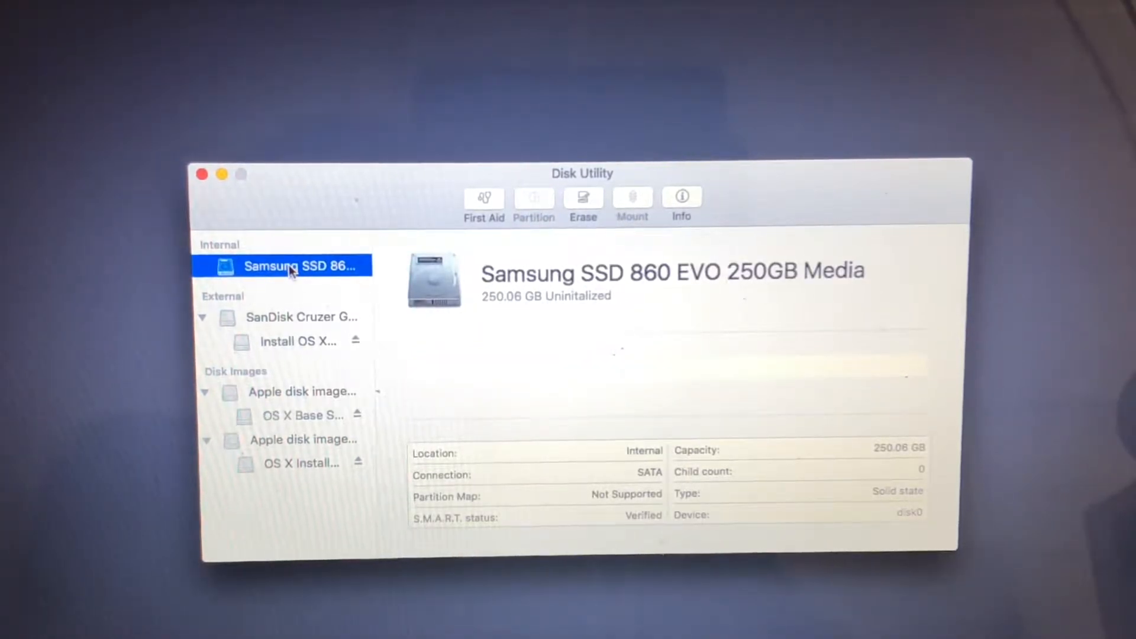
left_click(582, 201)
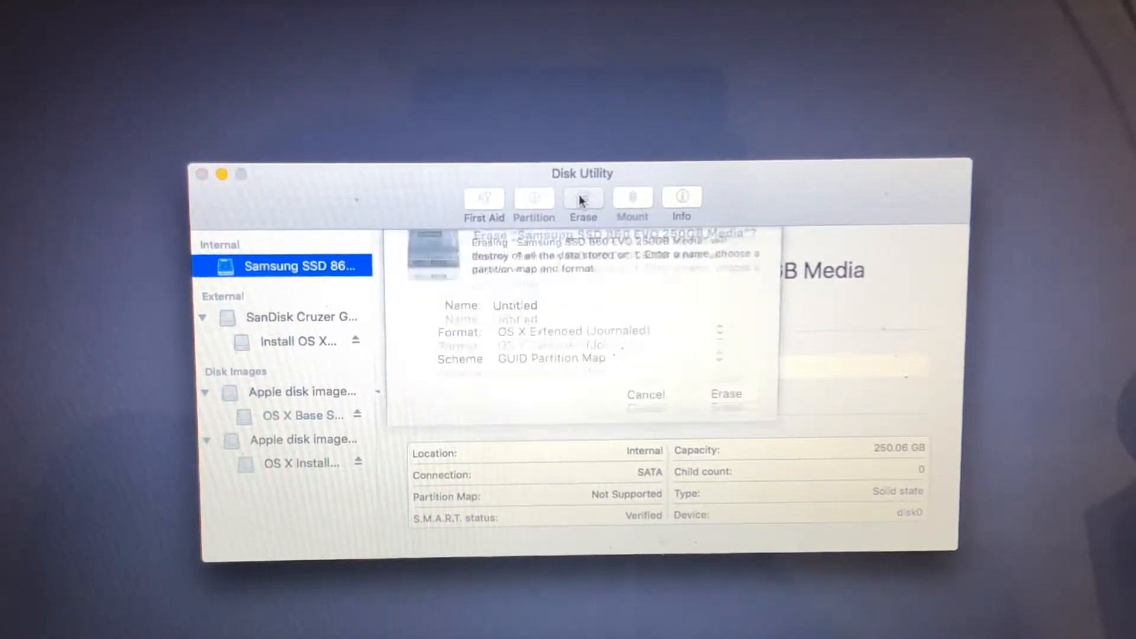
left_click(582, 199)
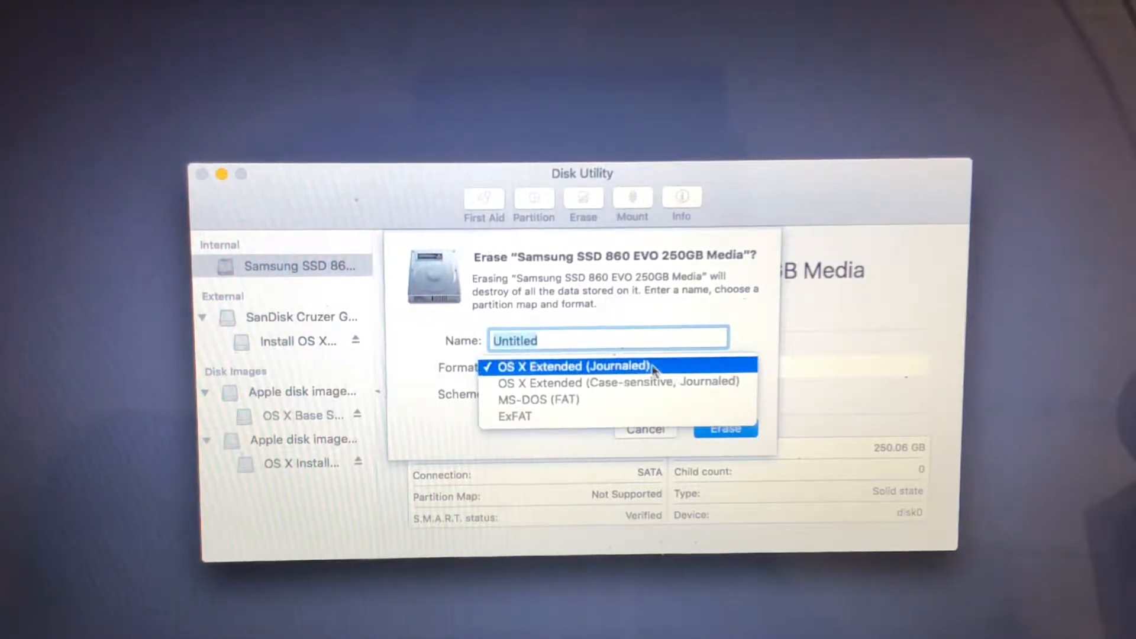
left_click(572, 366)
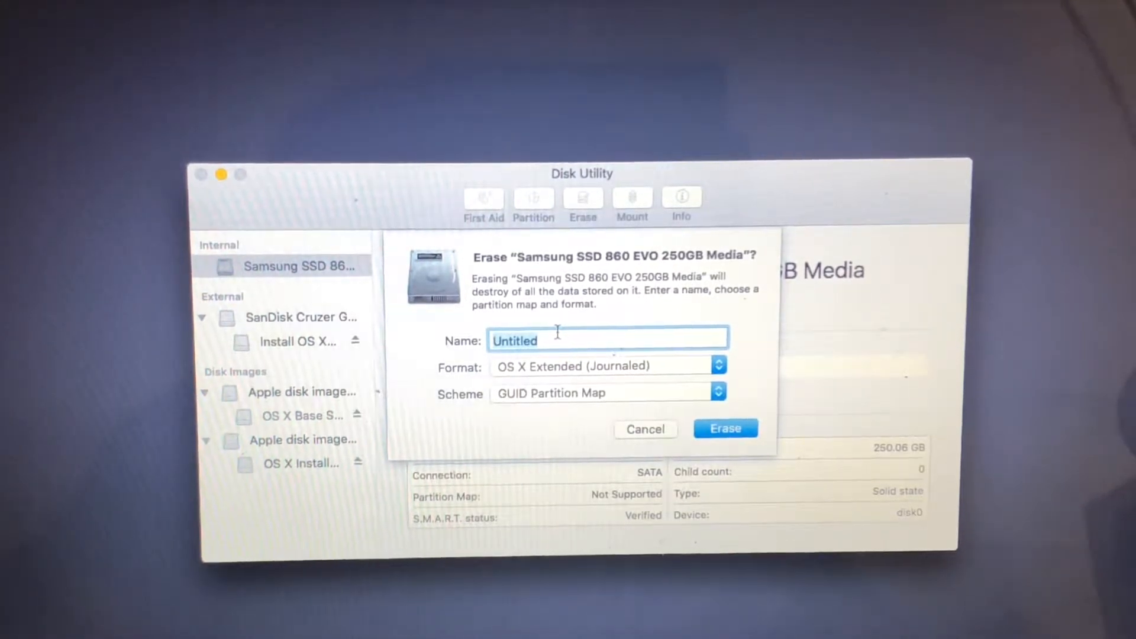
- Name the volume Main, erase the SSD, and view its new Main partition layout
type("M")
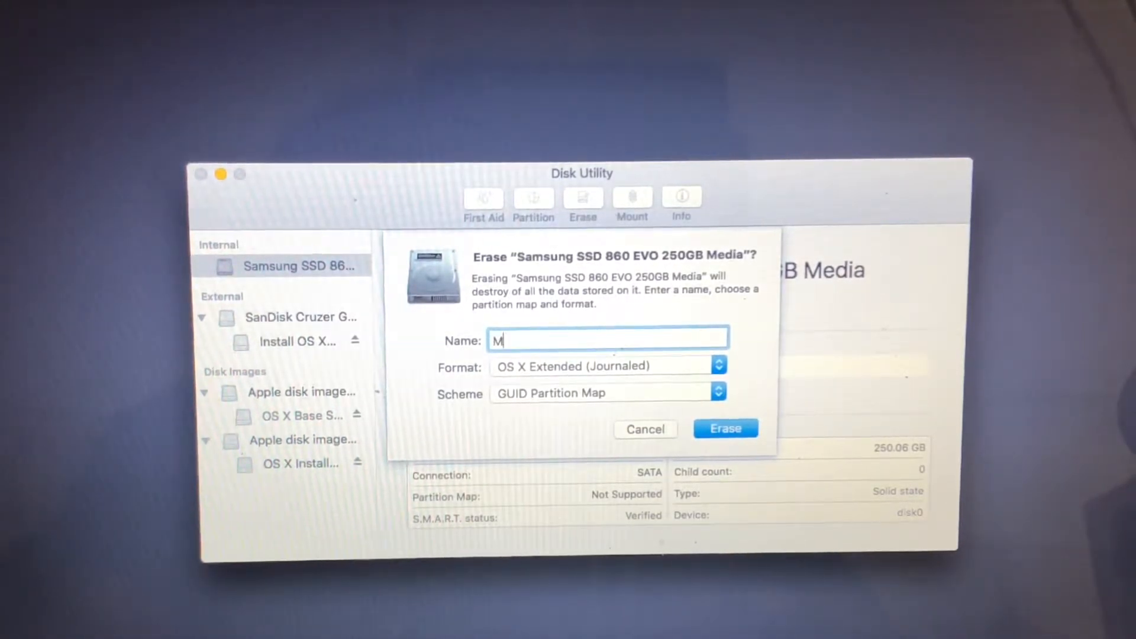
type("ain")
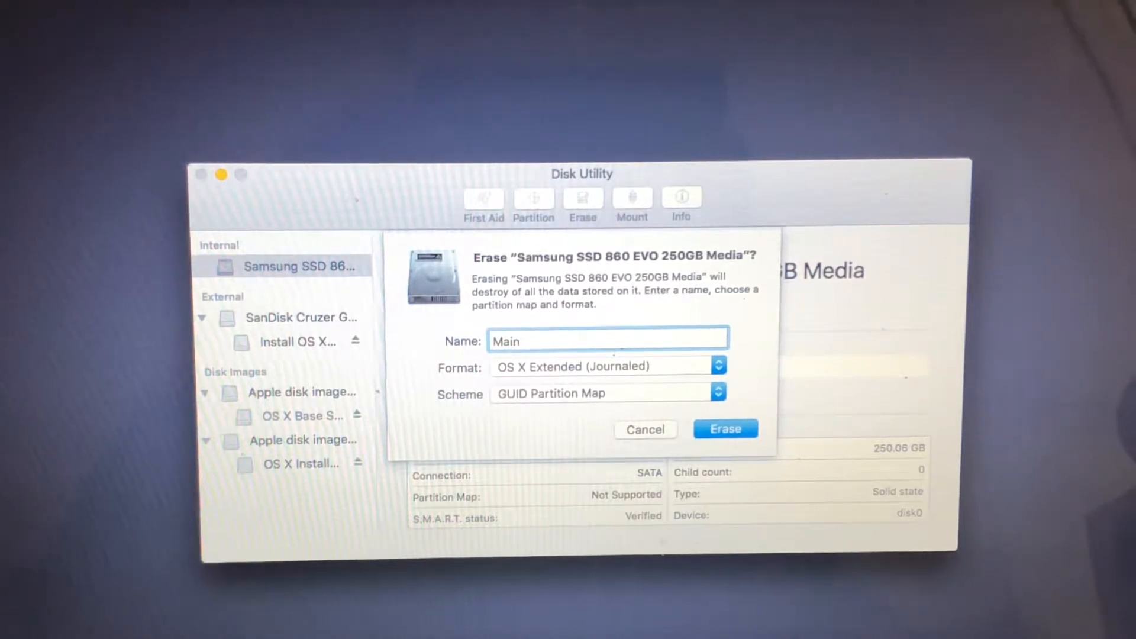
left_click(725, 429)
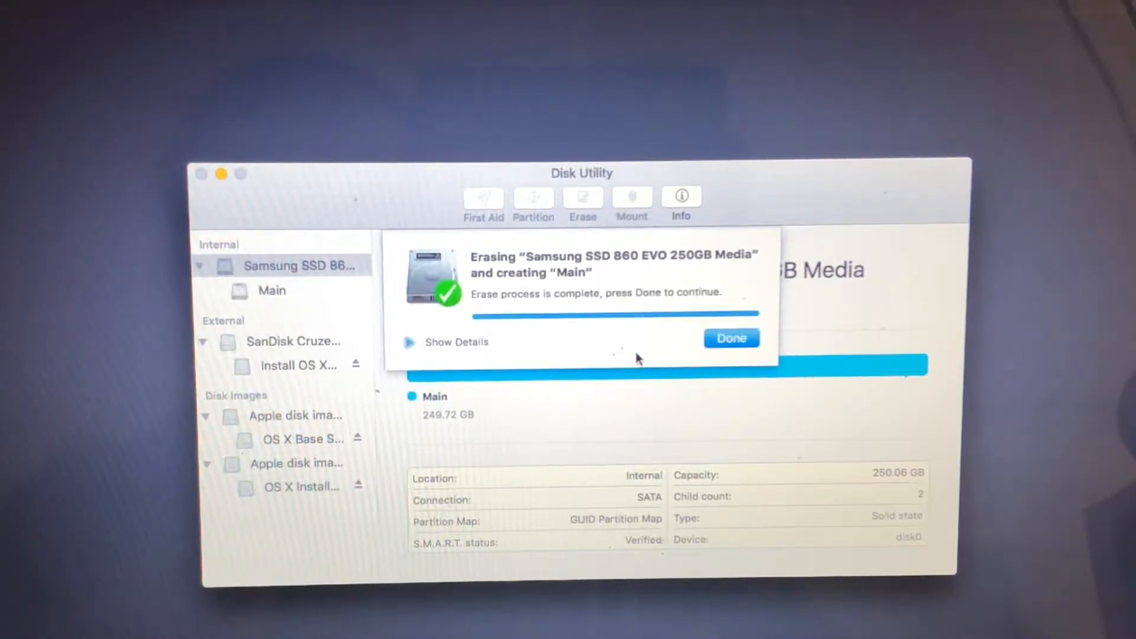
left_click(730, 337)
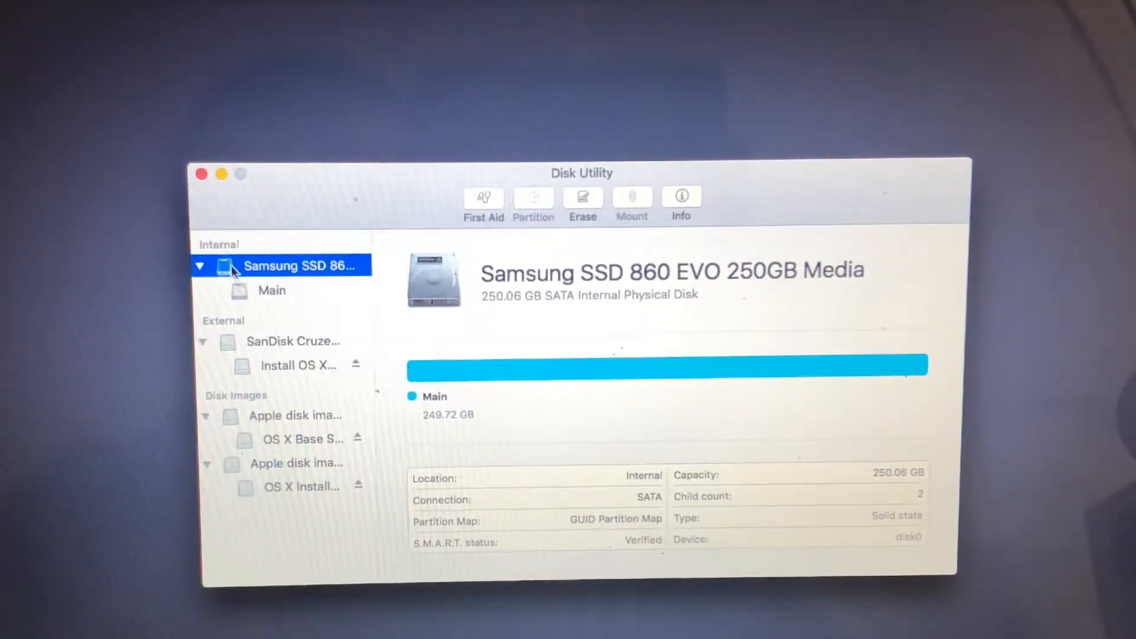
left_click(202, 174)
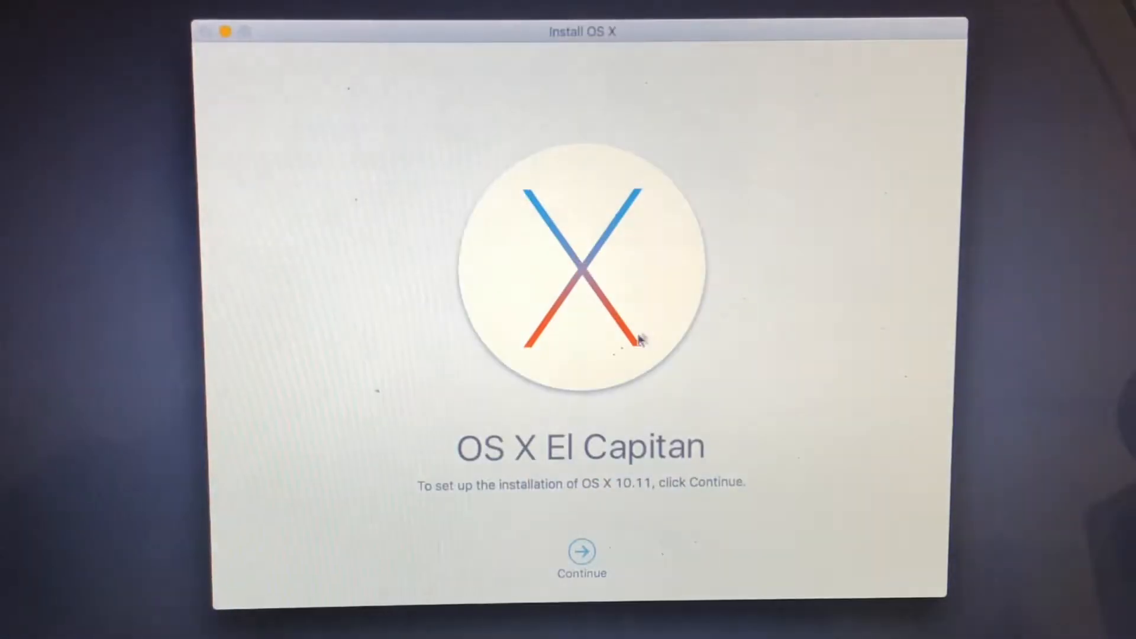
- Agree to the El Capitan license and start installing OS X onto the Main disk
left_click(582, 551)
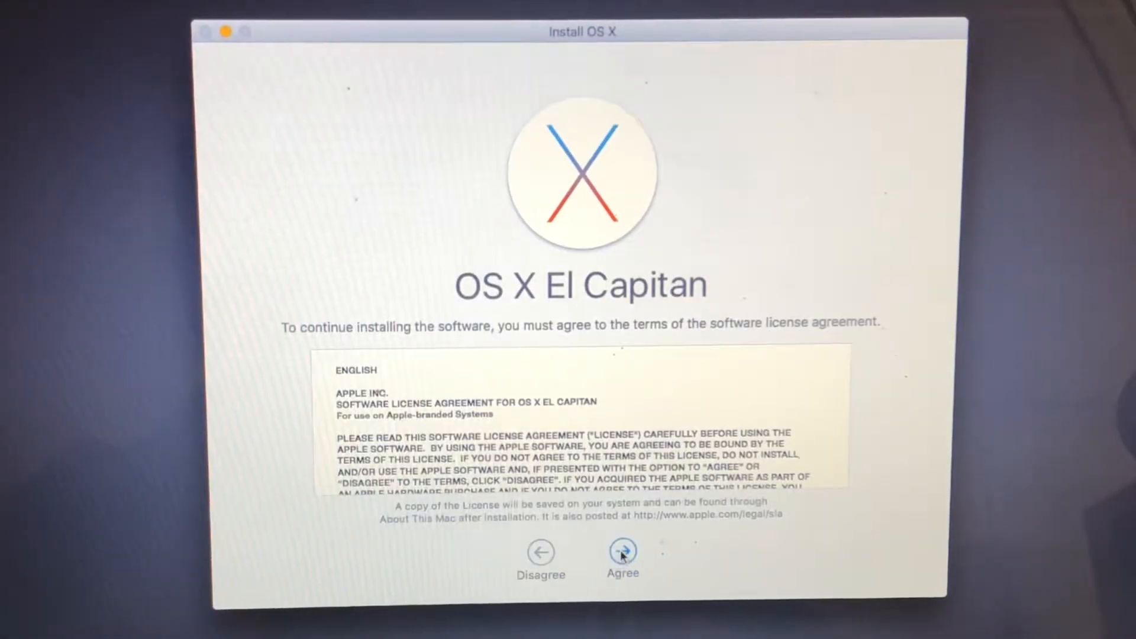
left_click(621, 553)
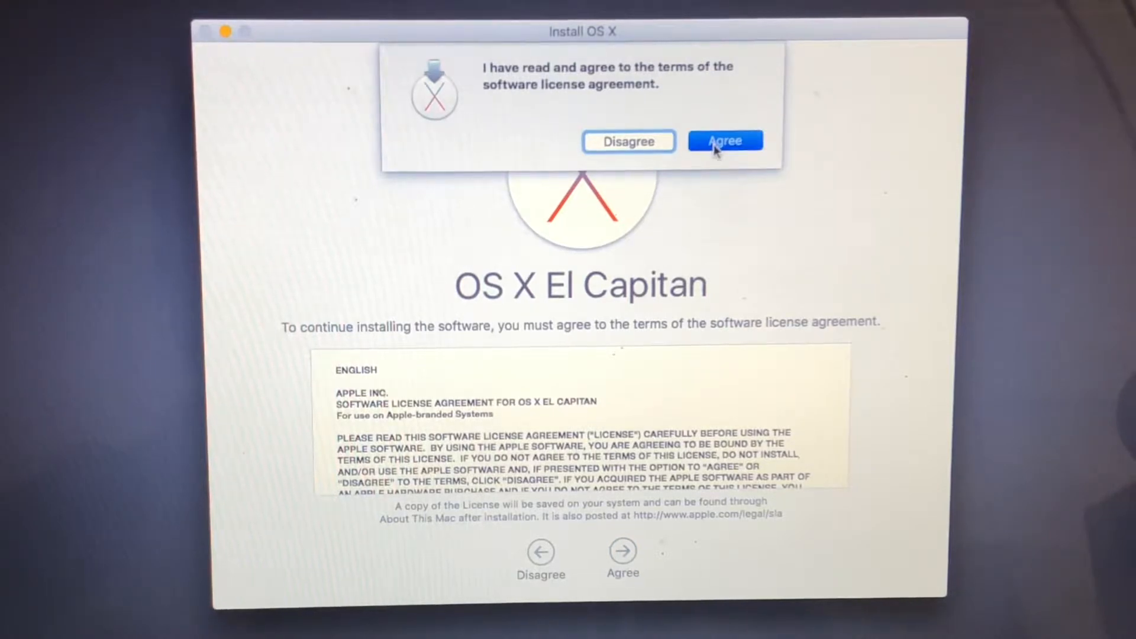
left_click(725, 140)
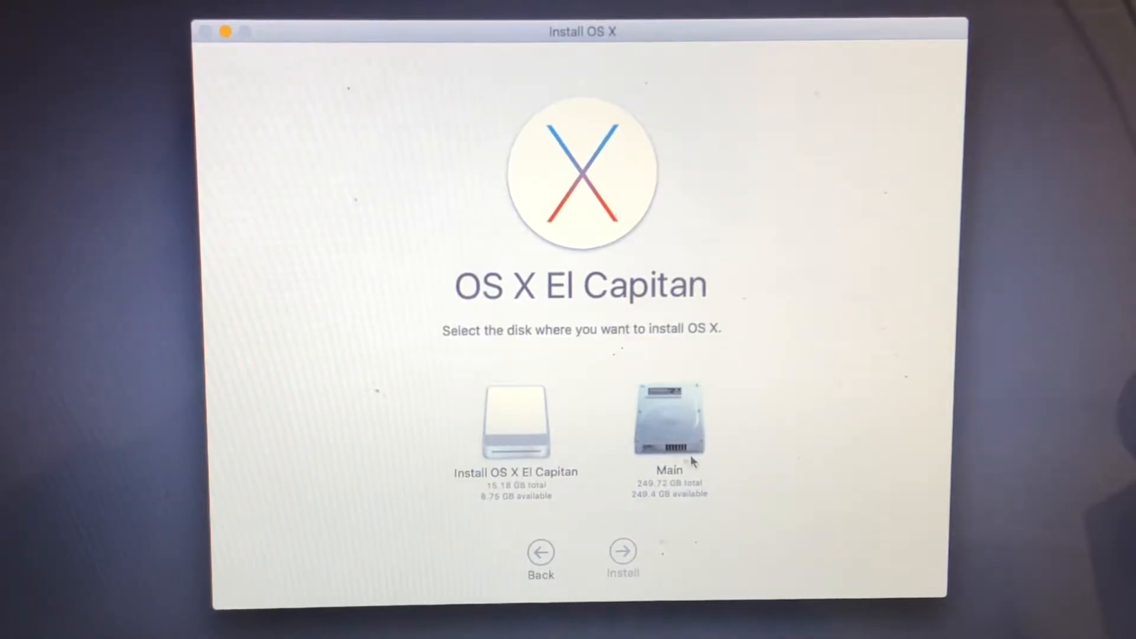
left_click(668, 424)
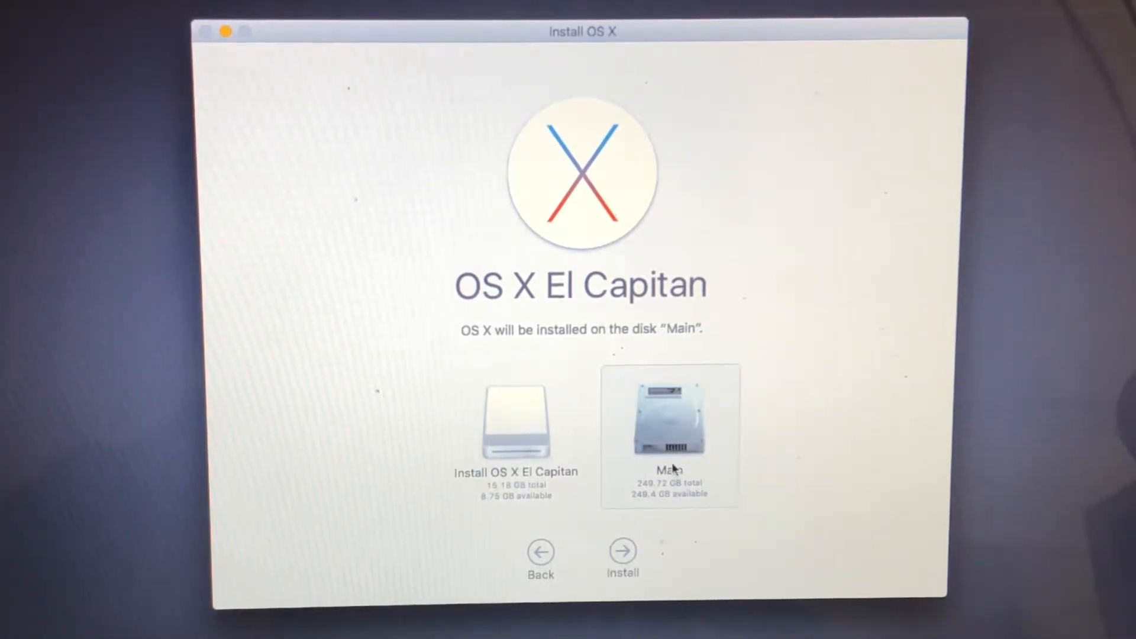
left_click(621, 550)
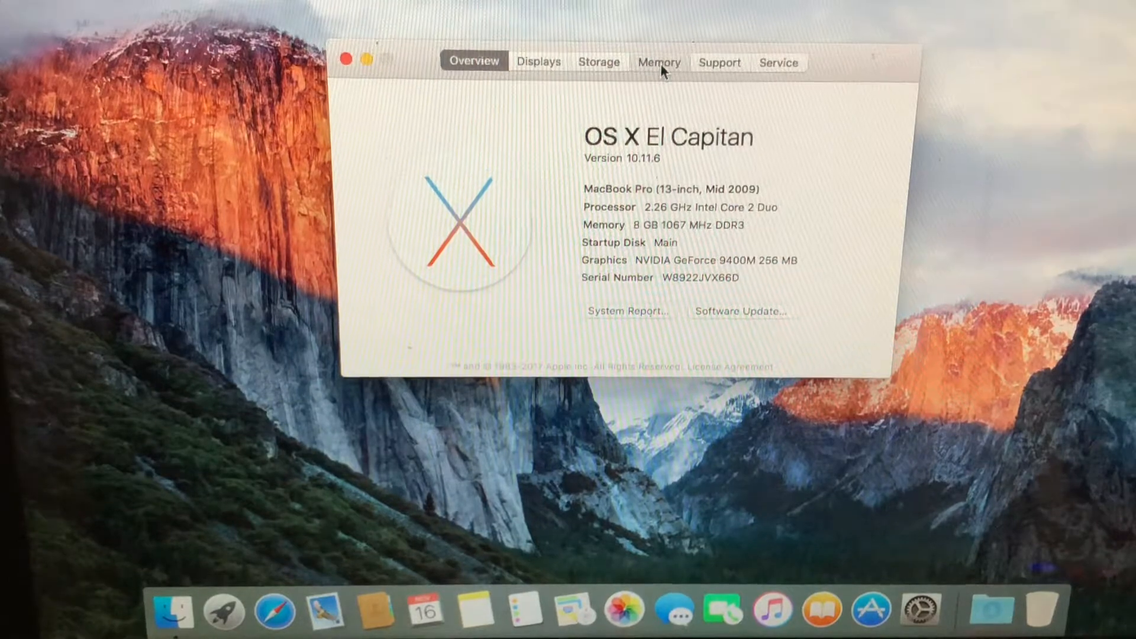
- View the Memory details showing 8 GB in two 4 GB modules, then close About This Mac
left_click(659, 63)
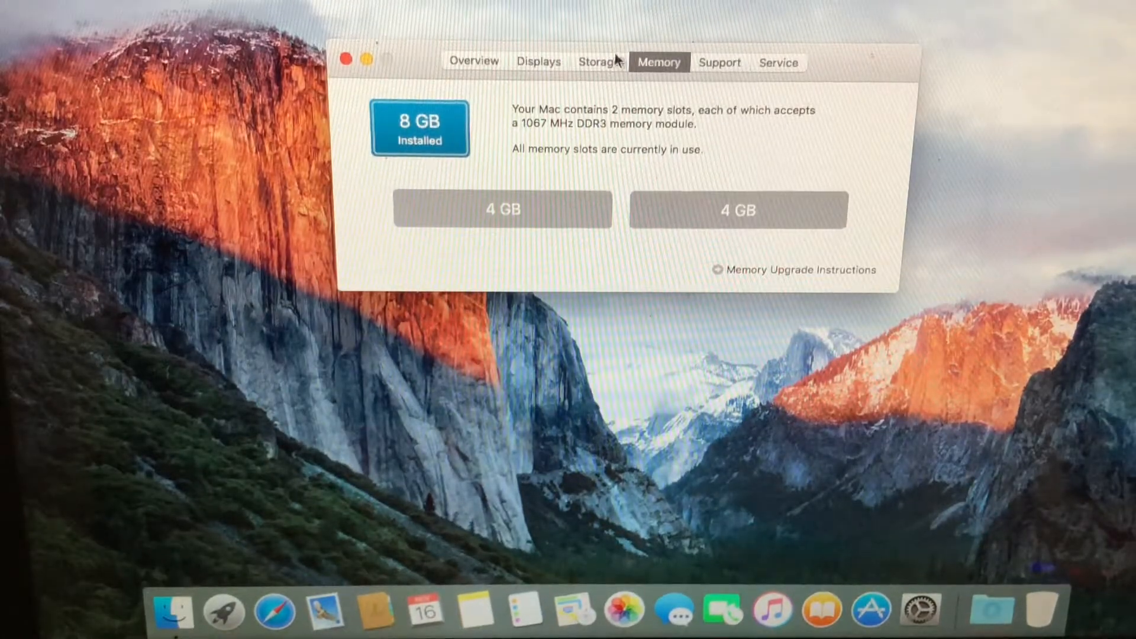
left_click(599, 61)
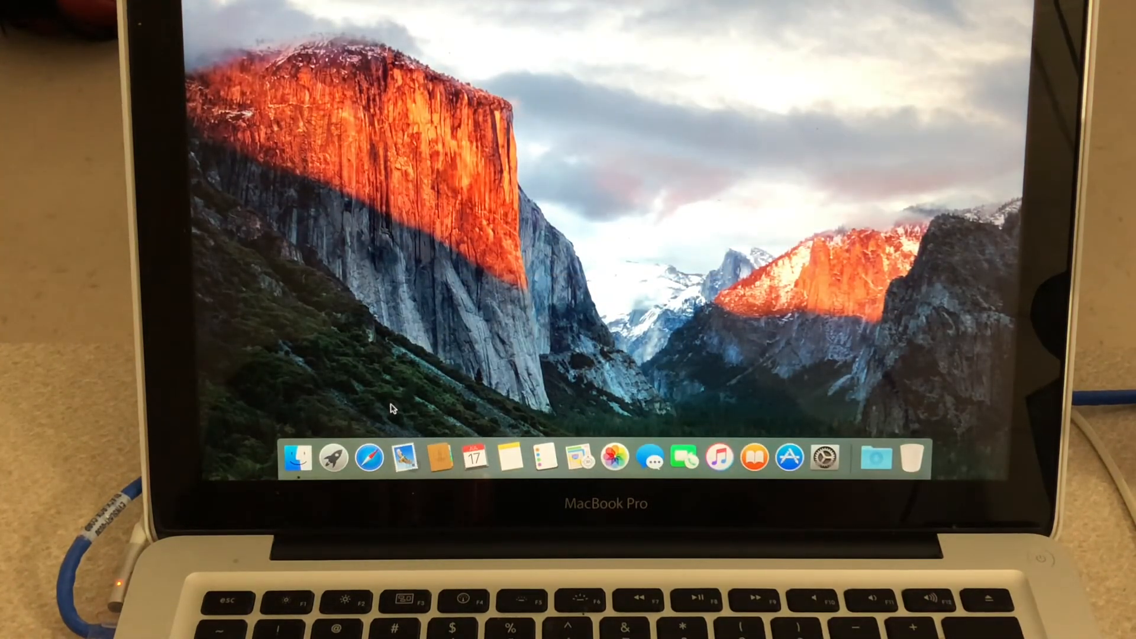
mouse_move(524, 210)
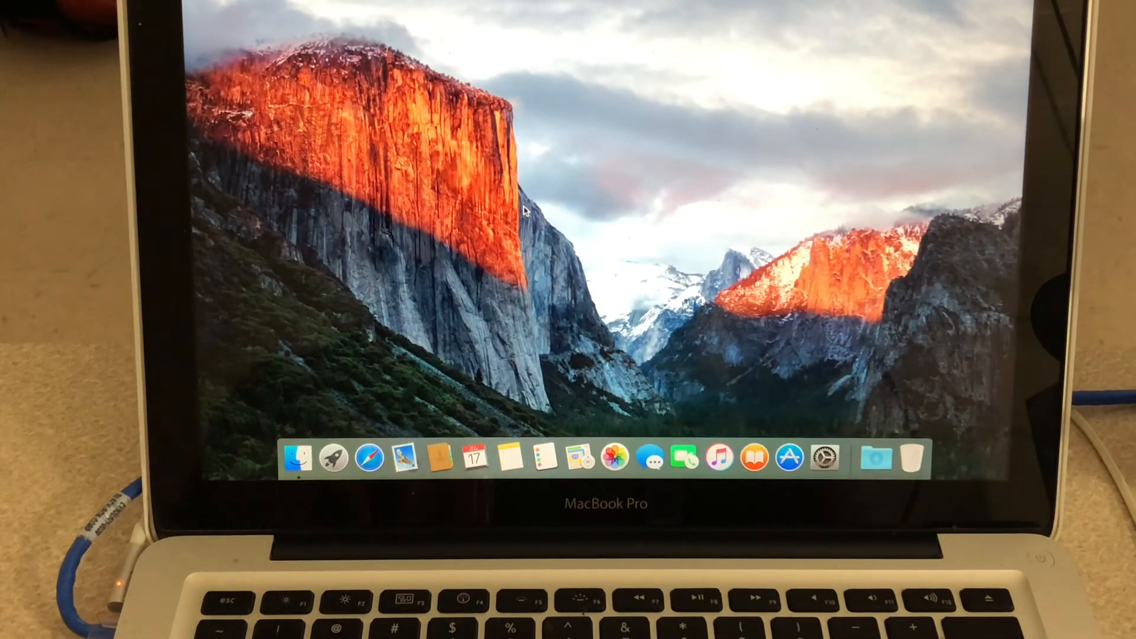